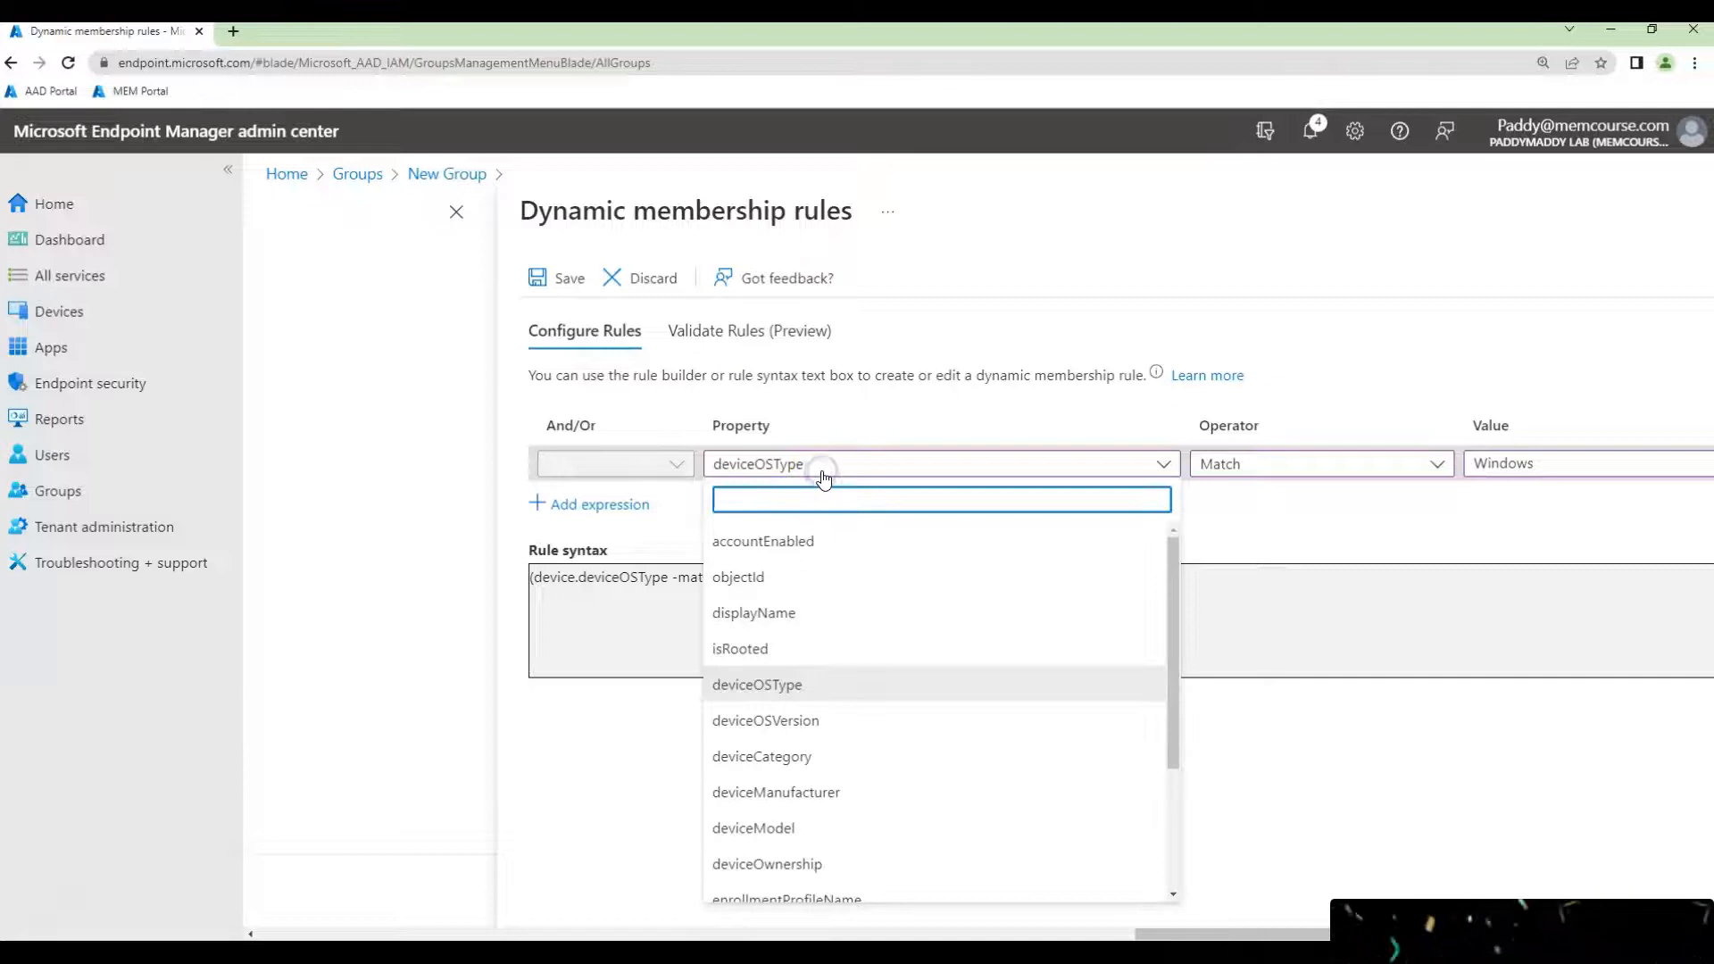
Set the rule property to deviceOSType so it reads deviceOSType match Windows
{"action": "left_click", "coordinate": [757, 684]}
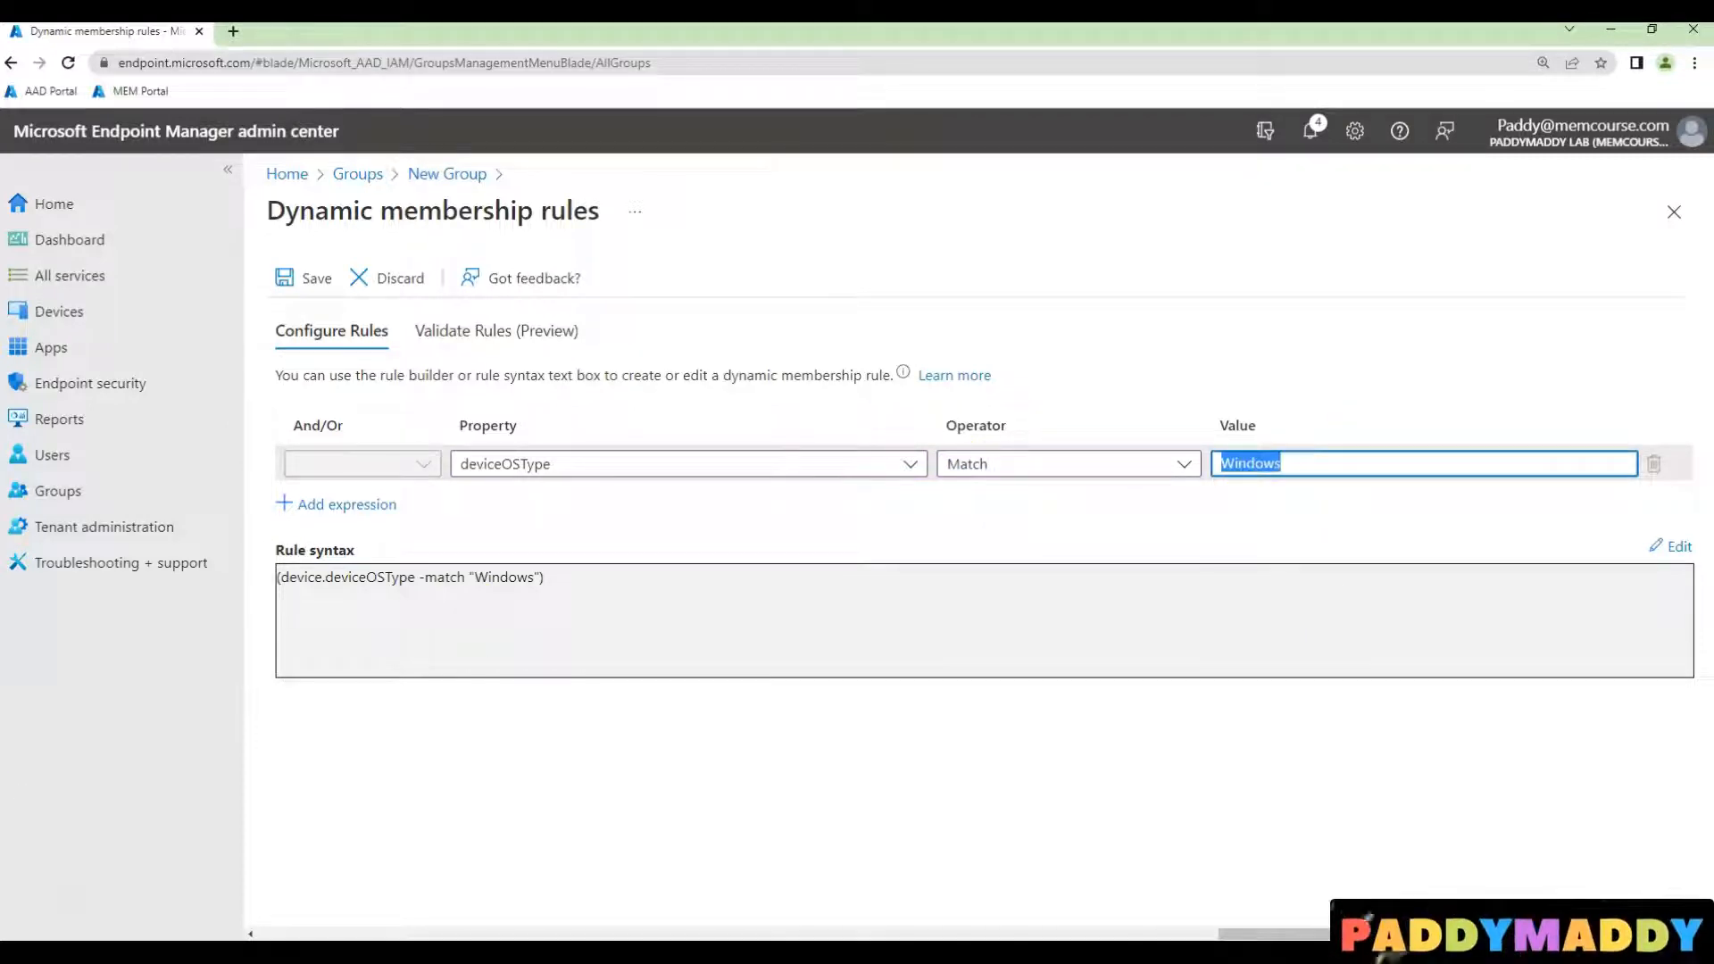
Try values Android, iPad and macMDM in the rule's Value box, leaving the operator as Match
{"action": "type", "text": "Android"}
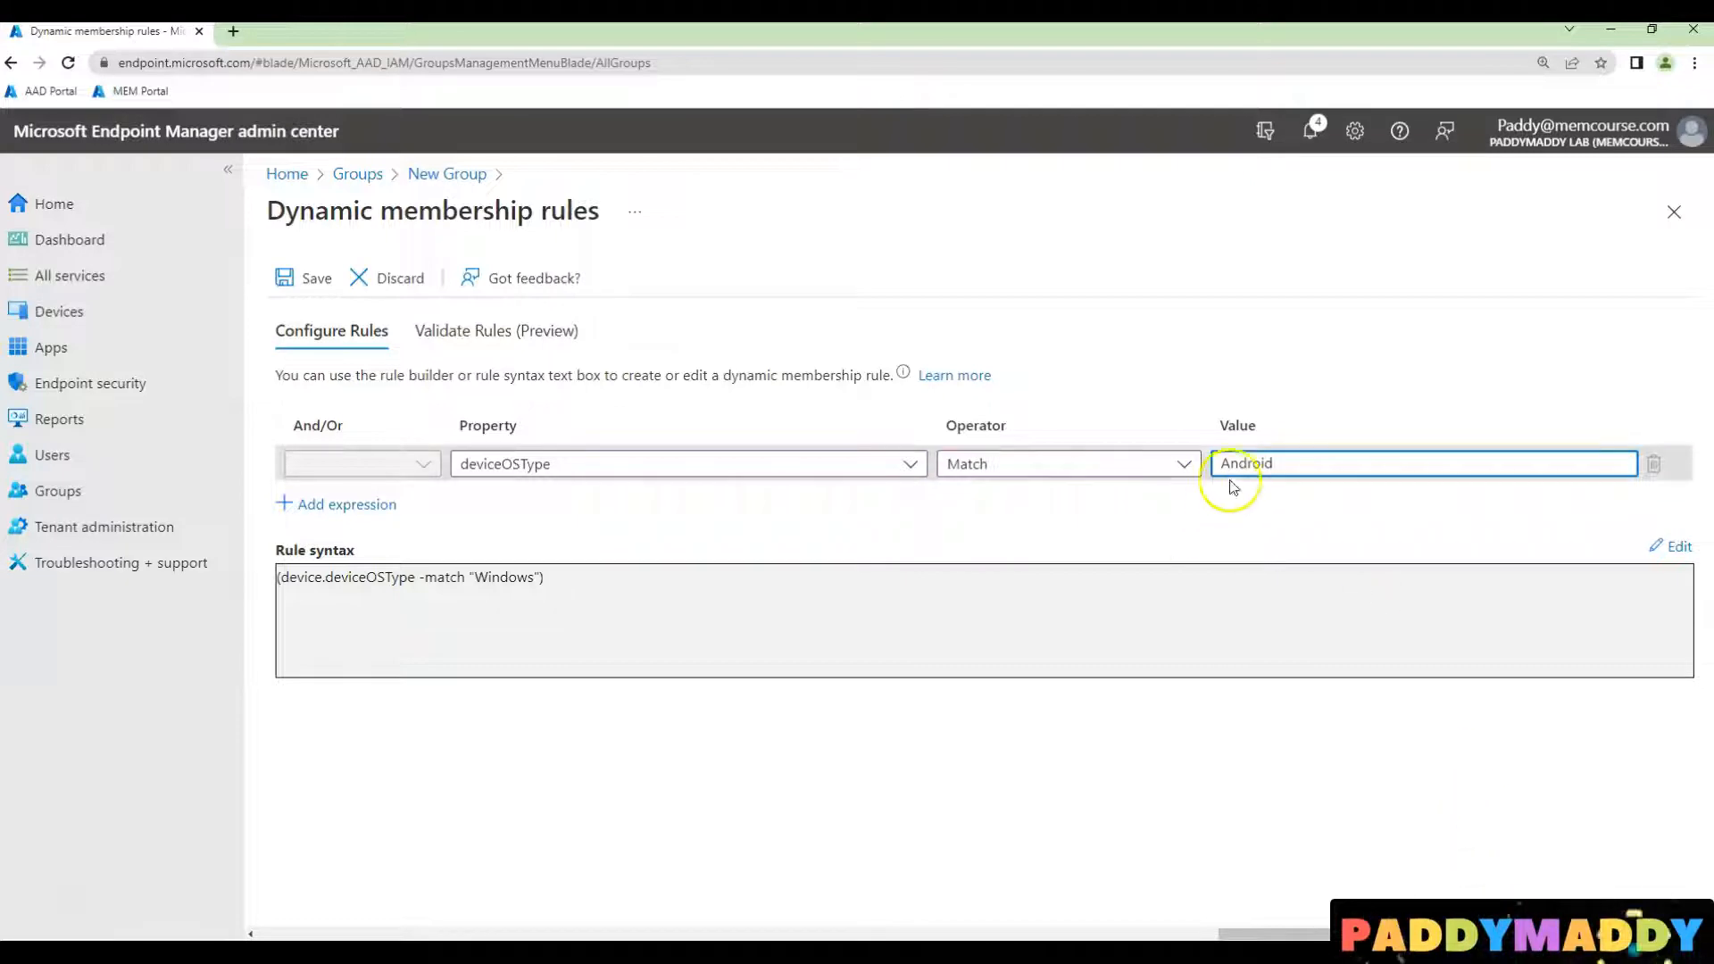
{"action": "double_click", "coordinate": [1244, 463]}
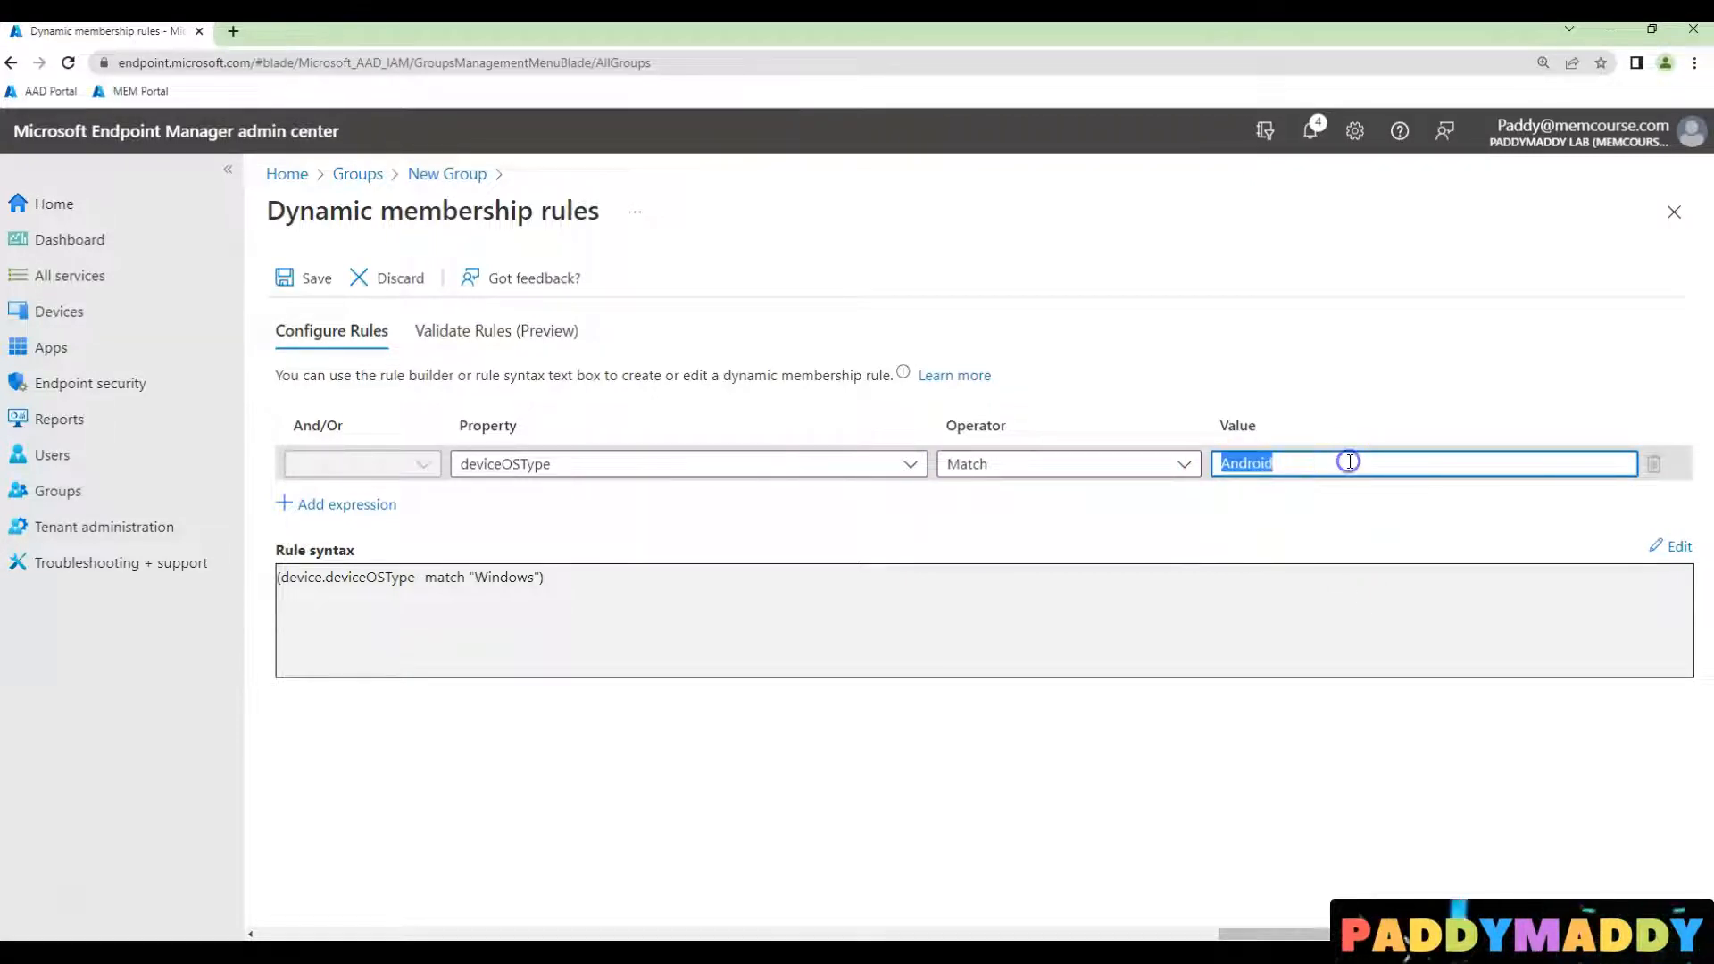
{"action": "type", "text": "ipa"}
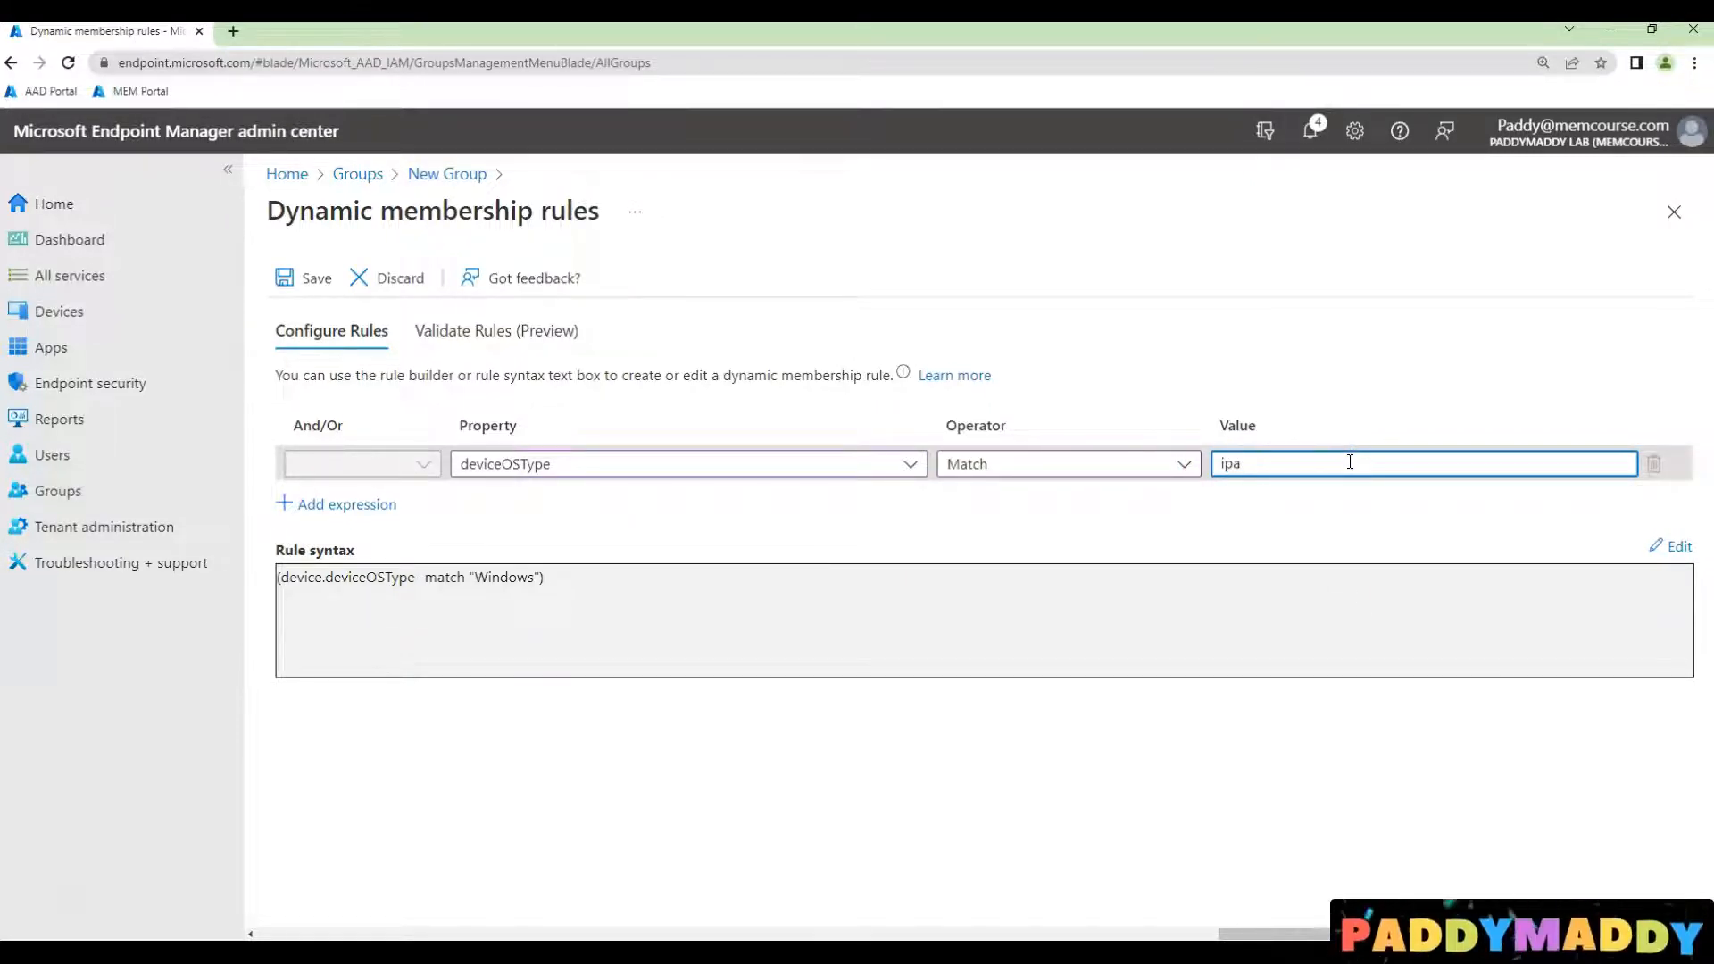
{"action": "type", "text": "macMDM"}
{"action": "type", "text": "W"}
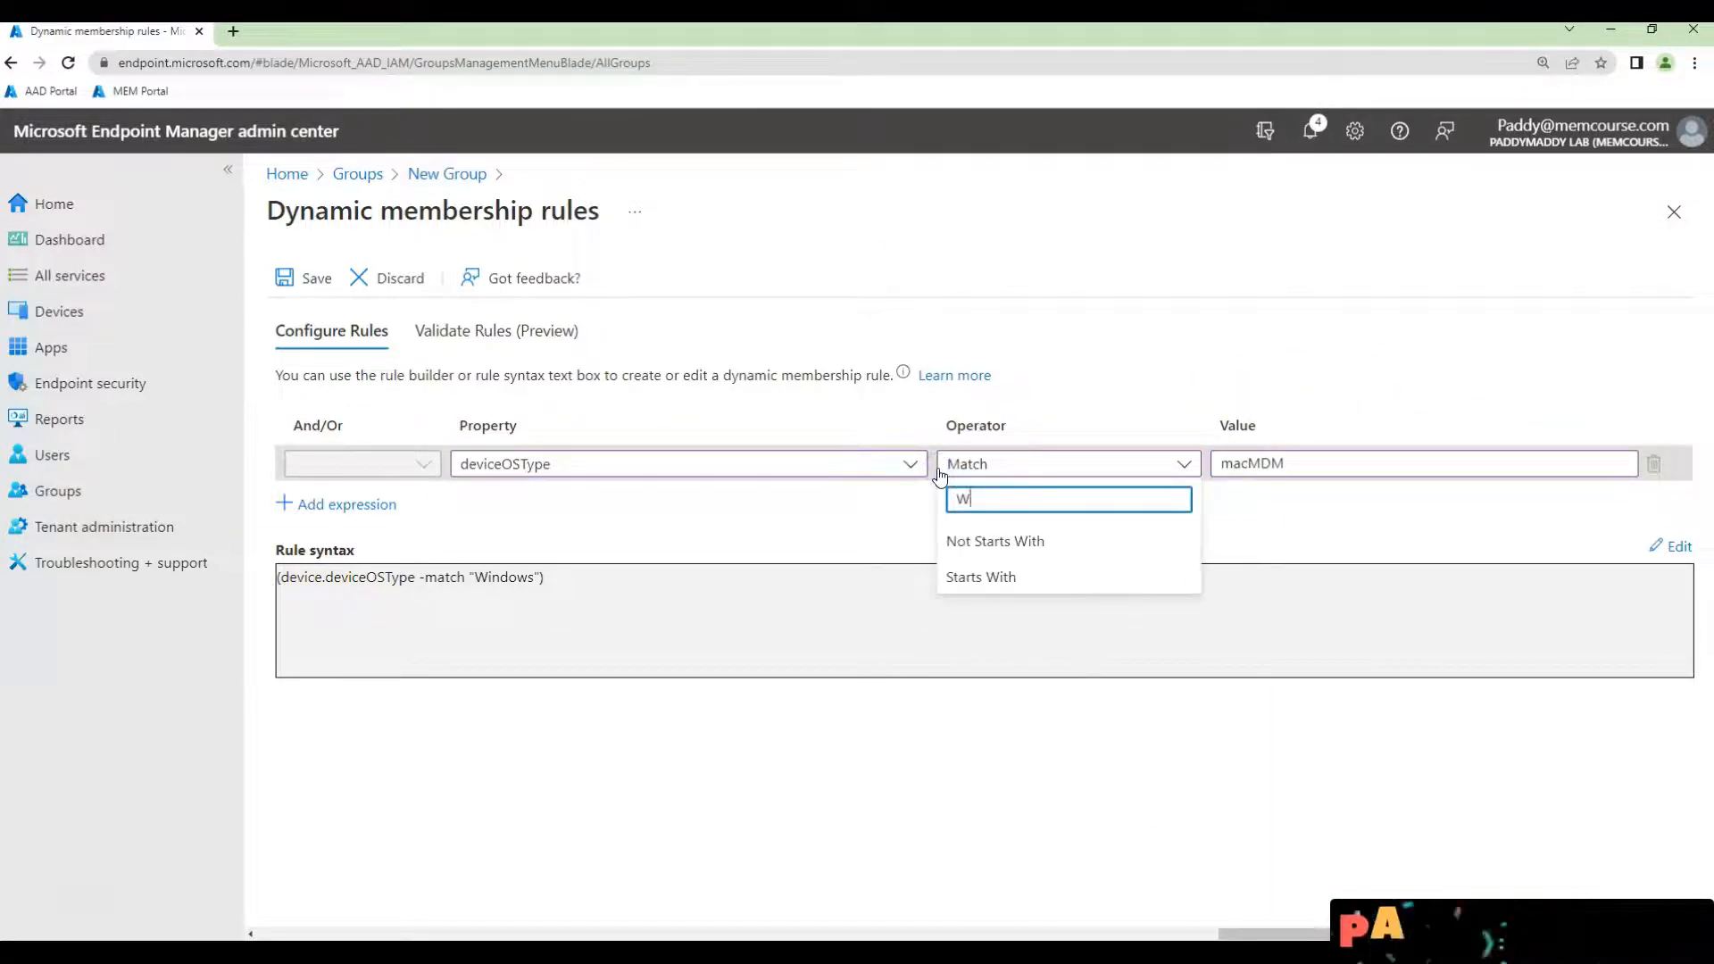
{"action": "type", "text": "indows"}
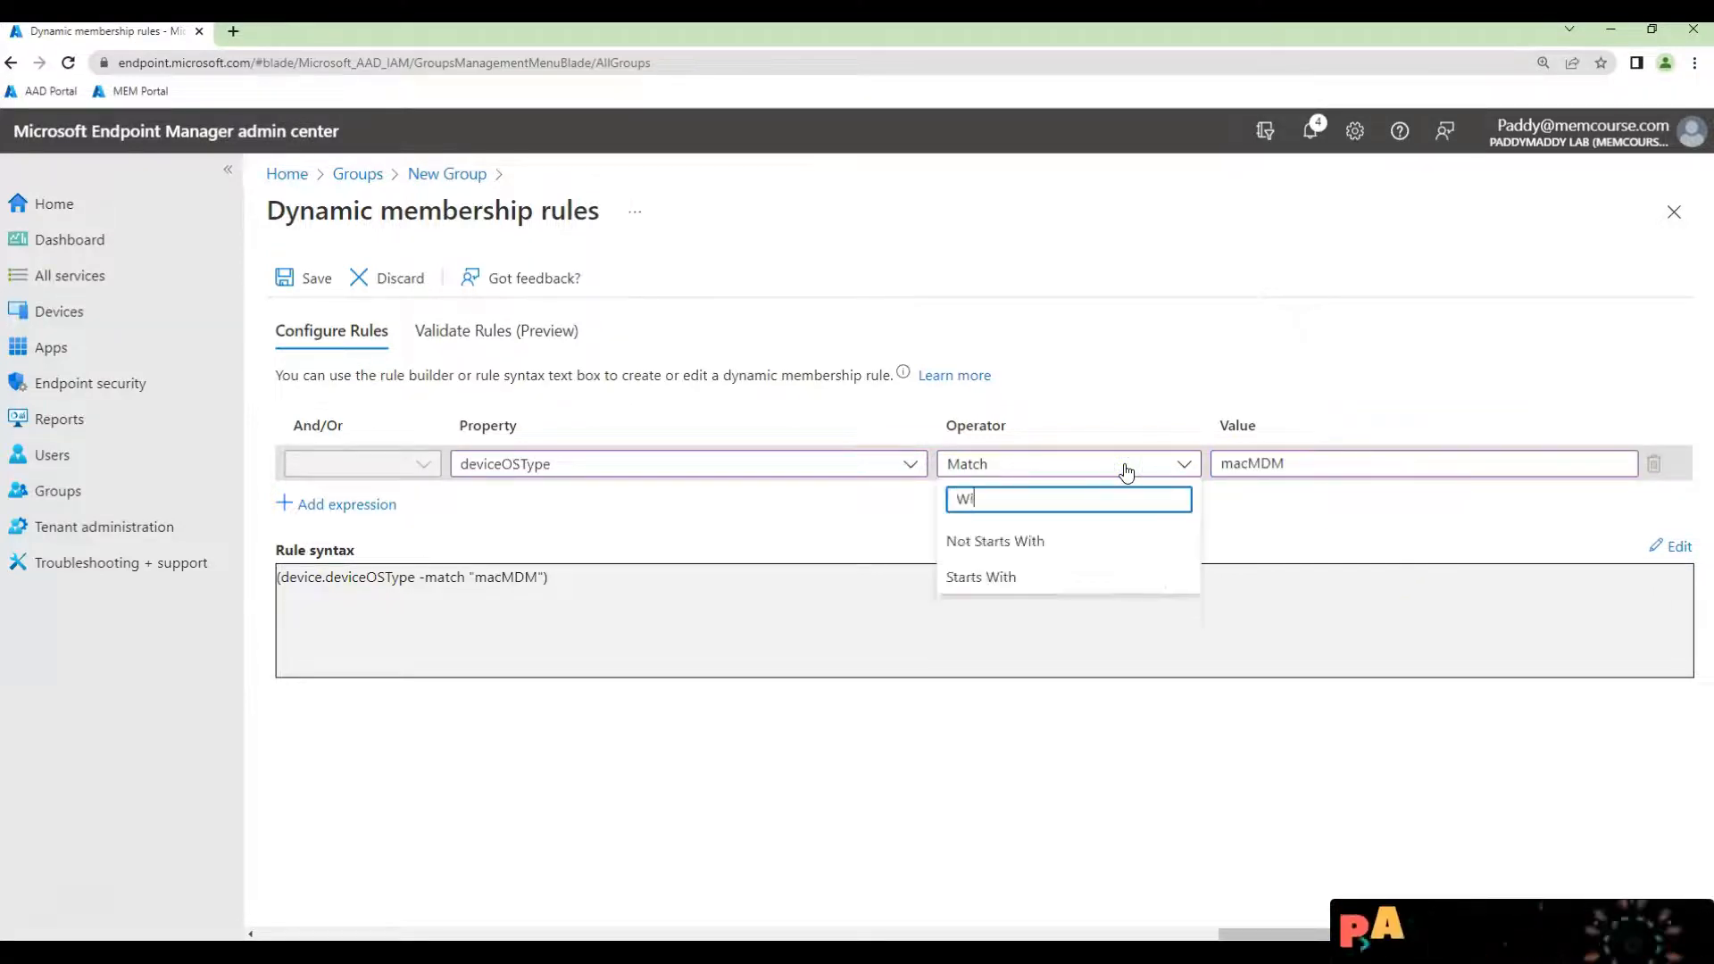
{"action": "left_click", "coordinate": [1354, 462]}
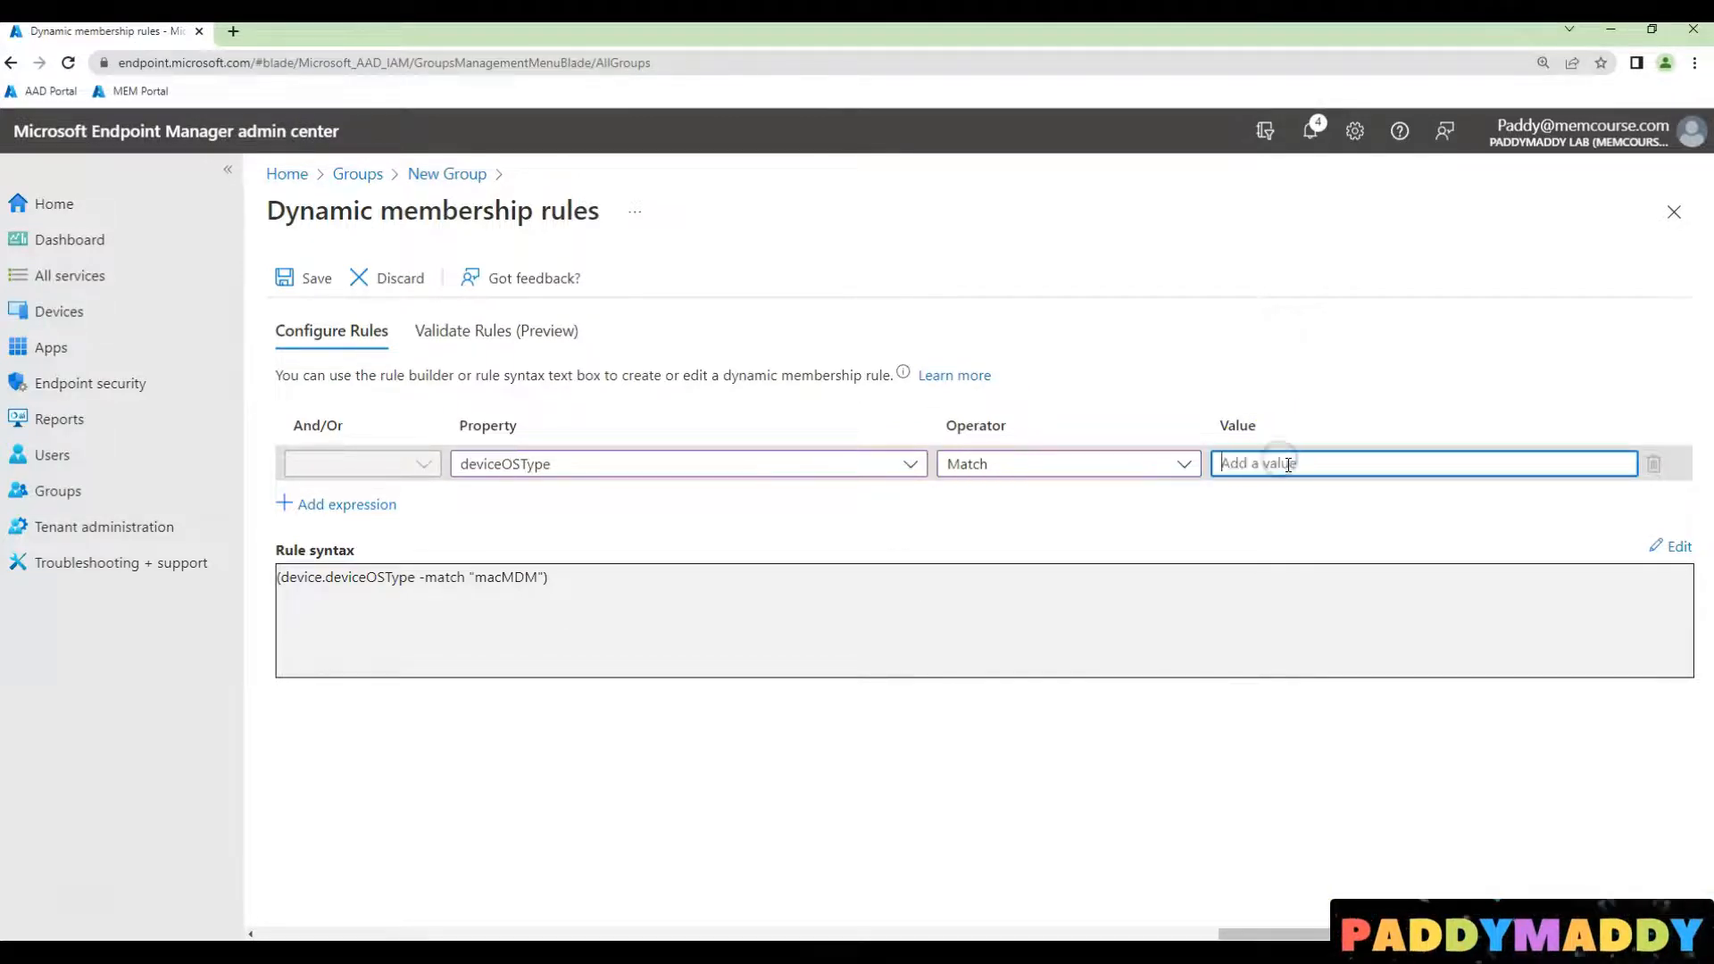
Enter Windows as the rule value, create the group and search groups for 'all windows'
{"action": "type", "text": "Windows"}
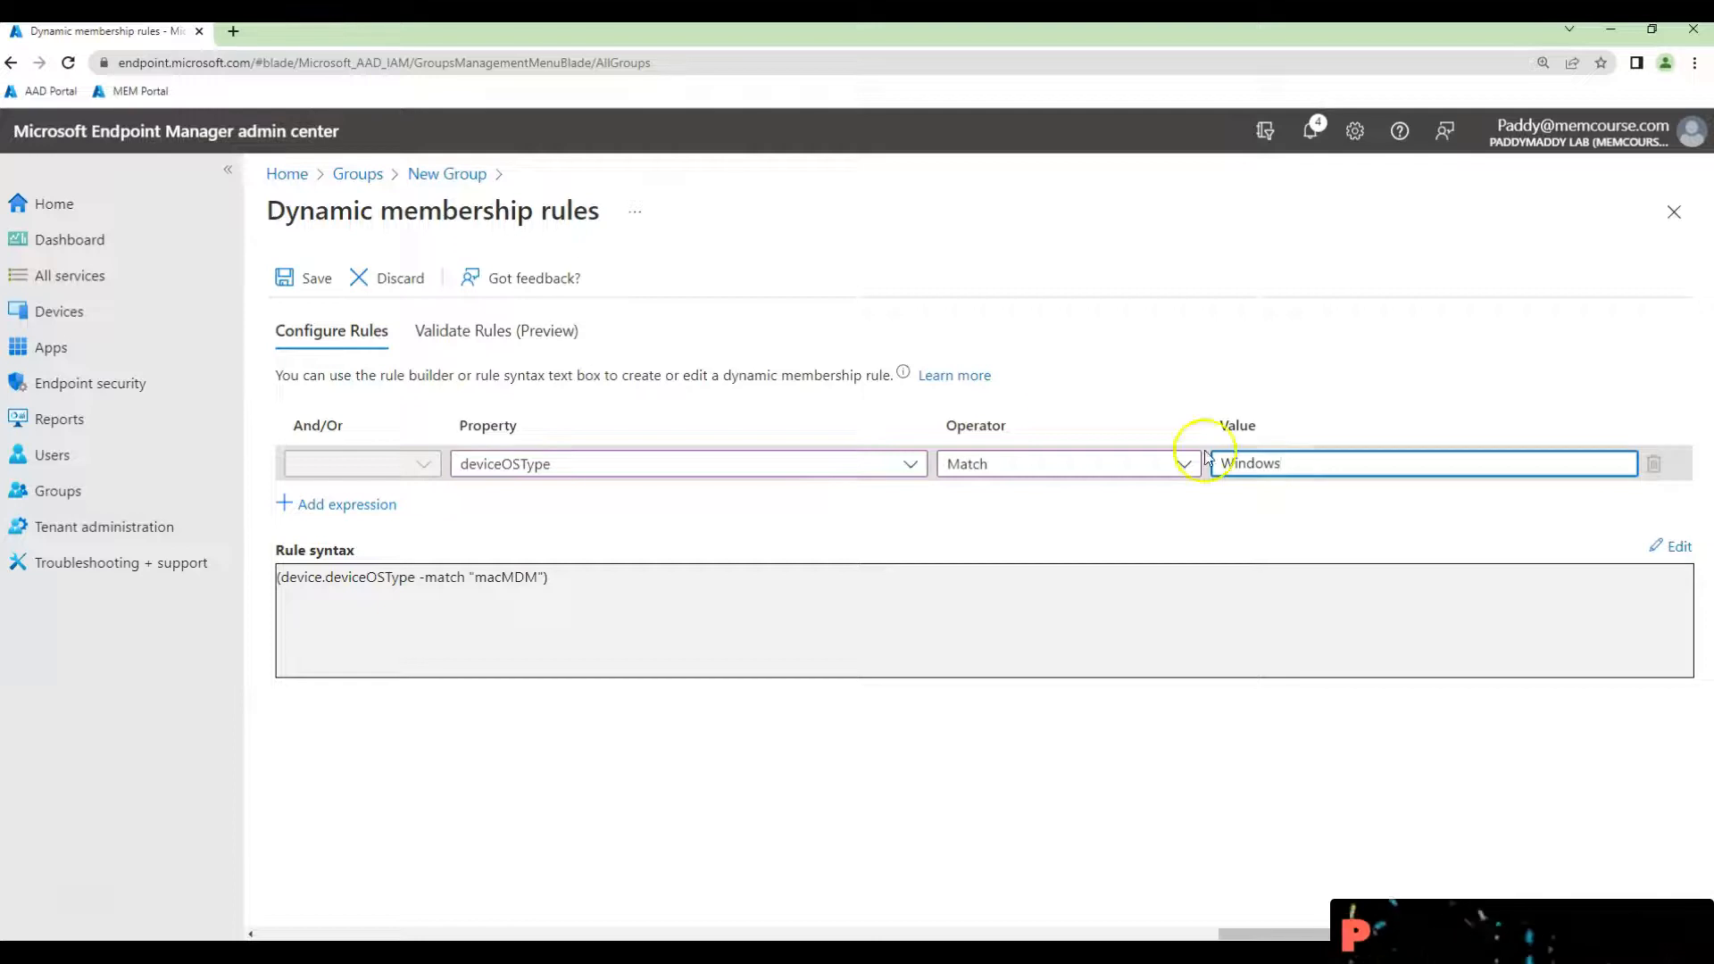
{"action": "type", "text": "Windows"}
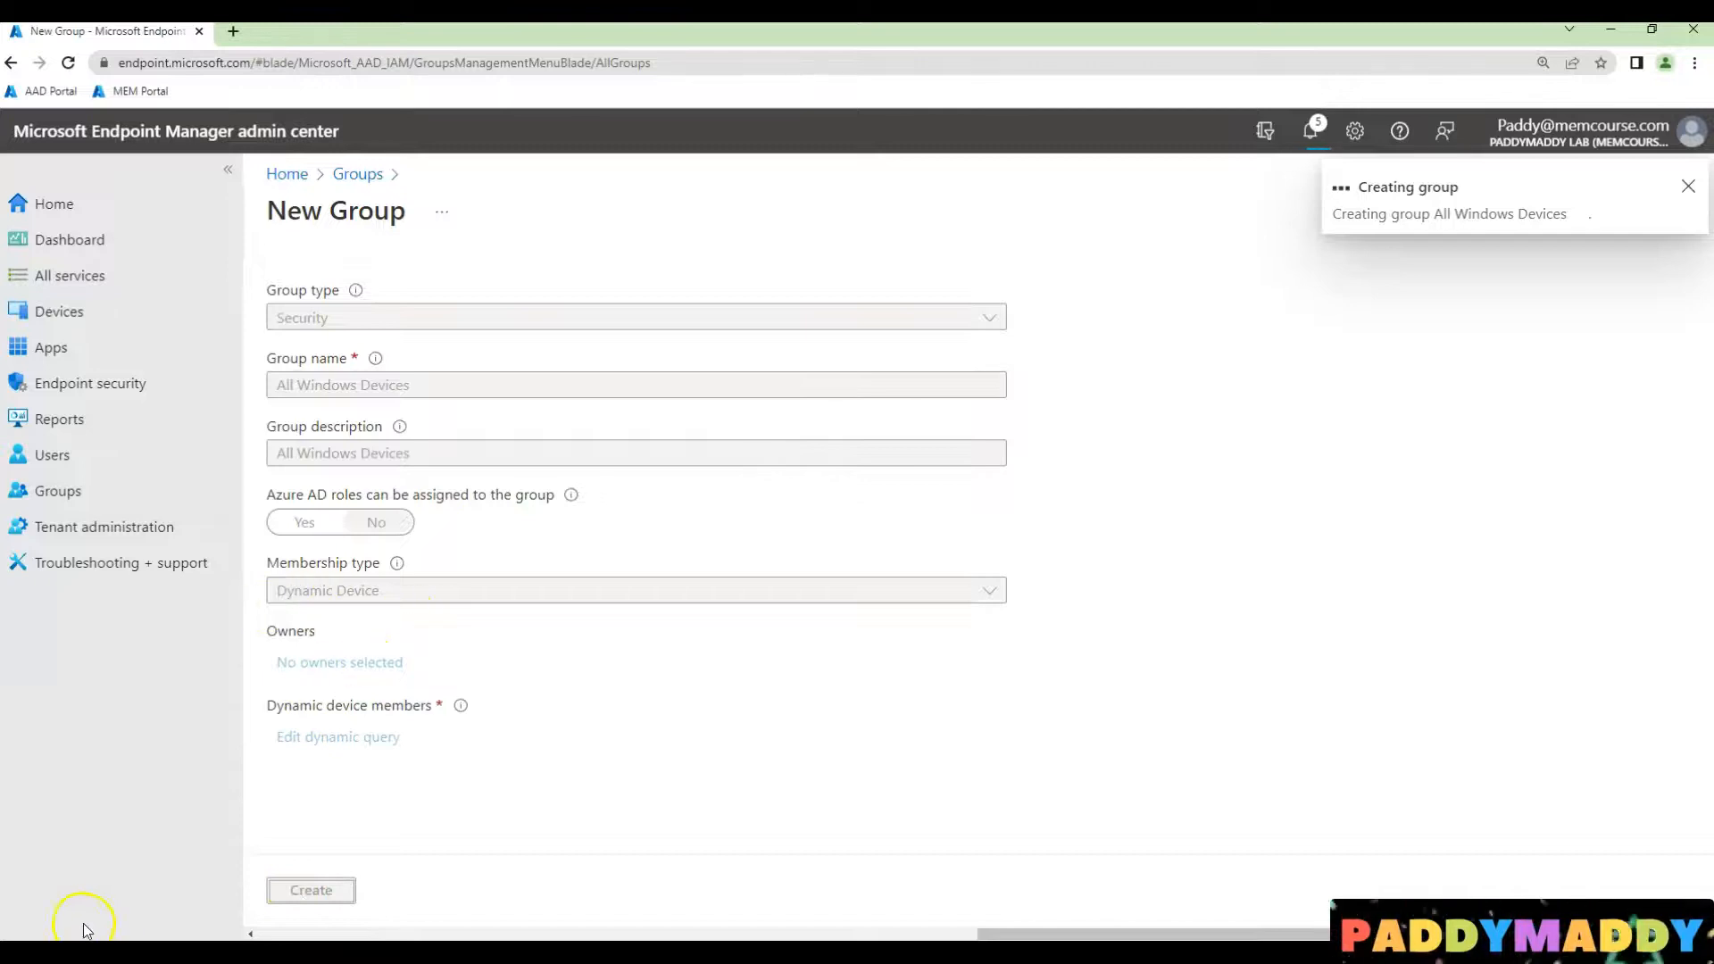
{"action": "left_click", "coordinate": [310, 889]}
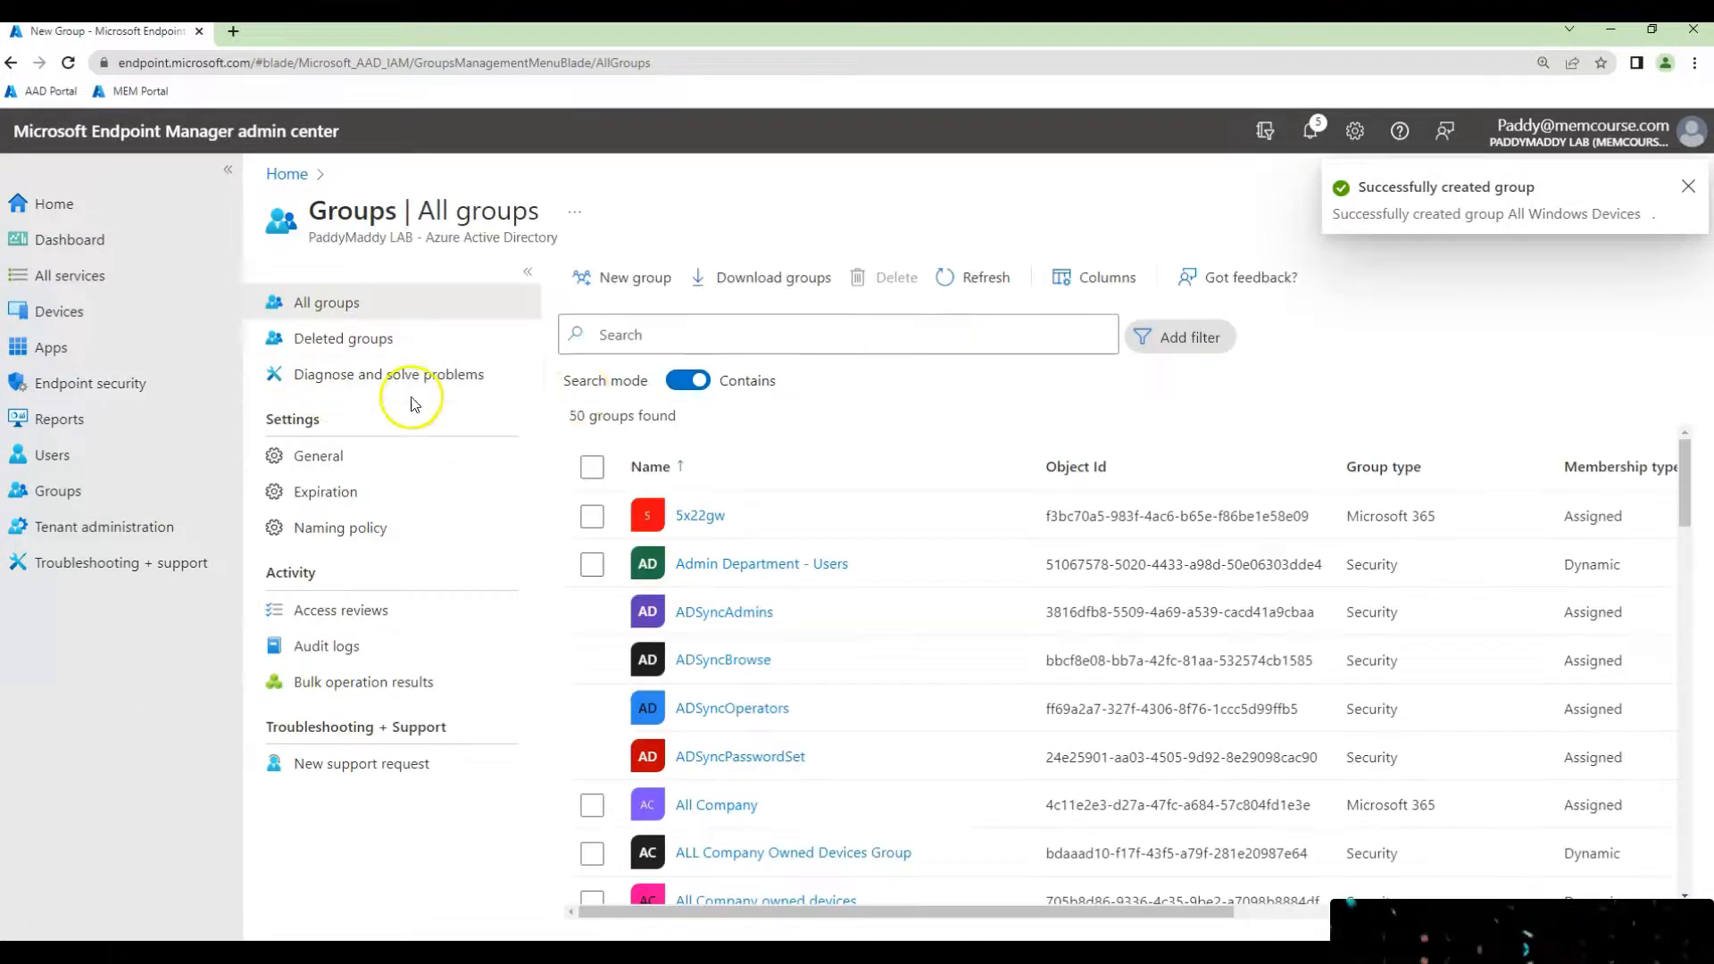
{"action": "type", "text": "all windows"}
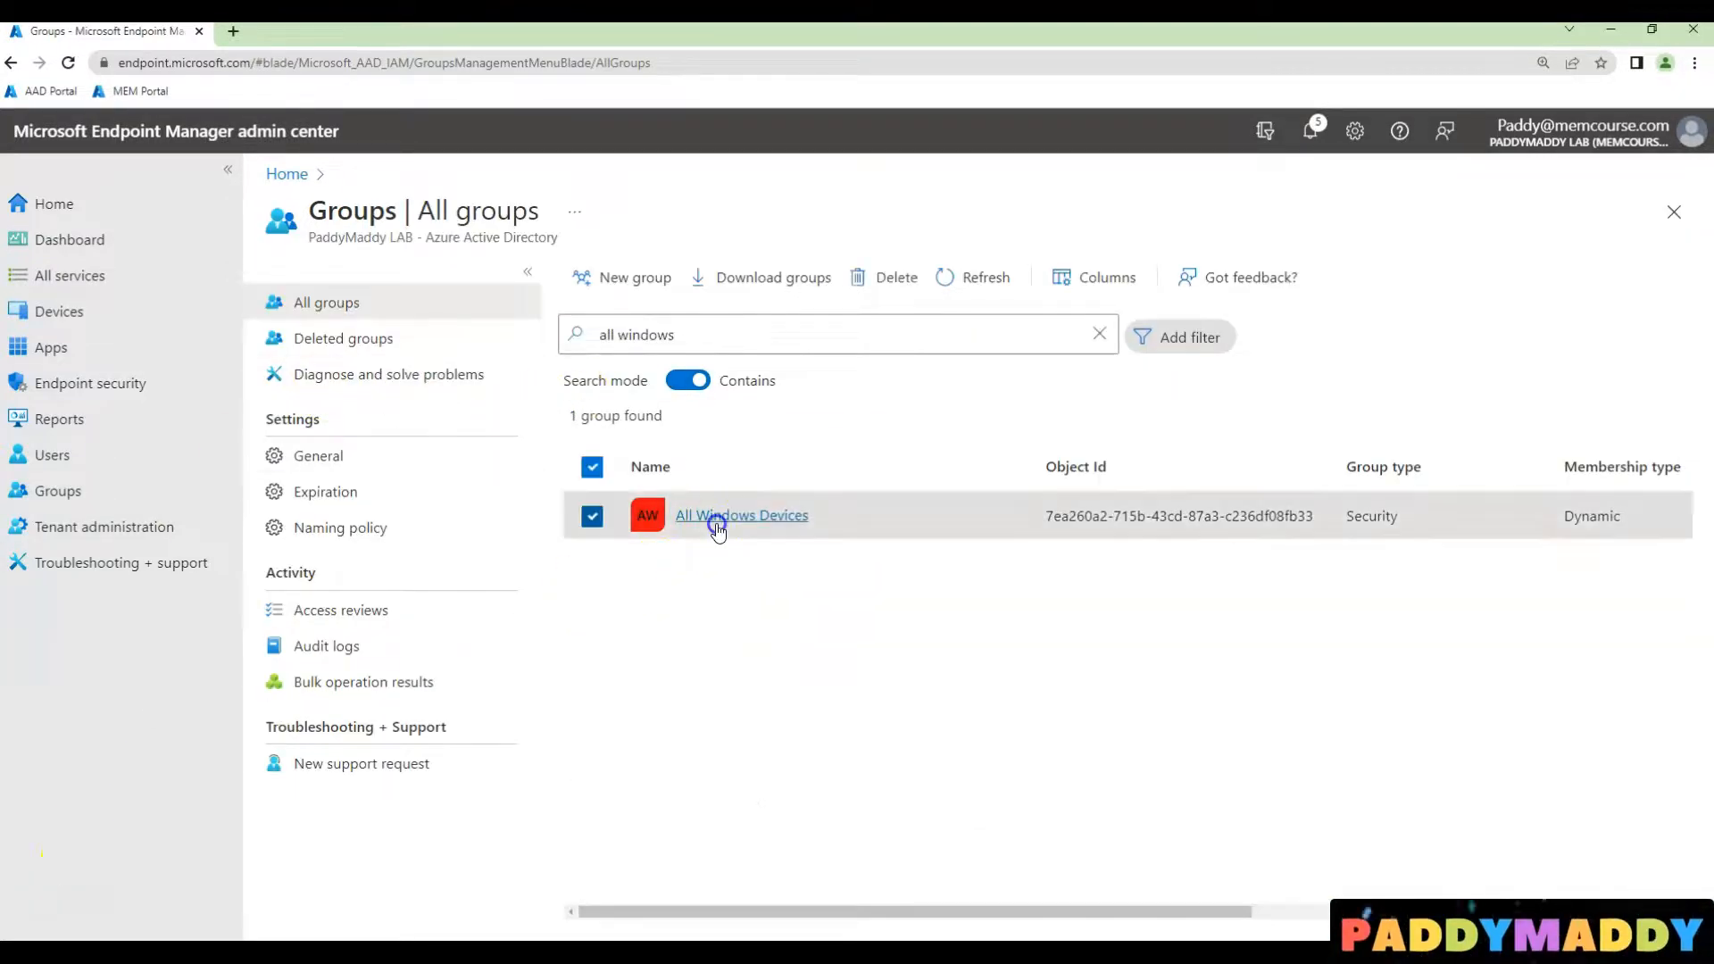
View All Windows Devices members and confirm DESKTOP-LP6KDHR shows OS Windows
{"action": "left_click", "coordinate": [741, 515]}
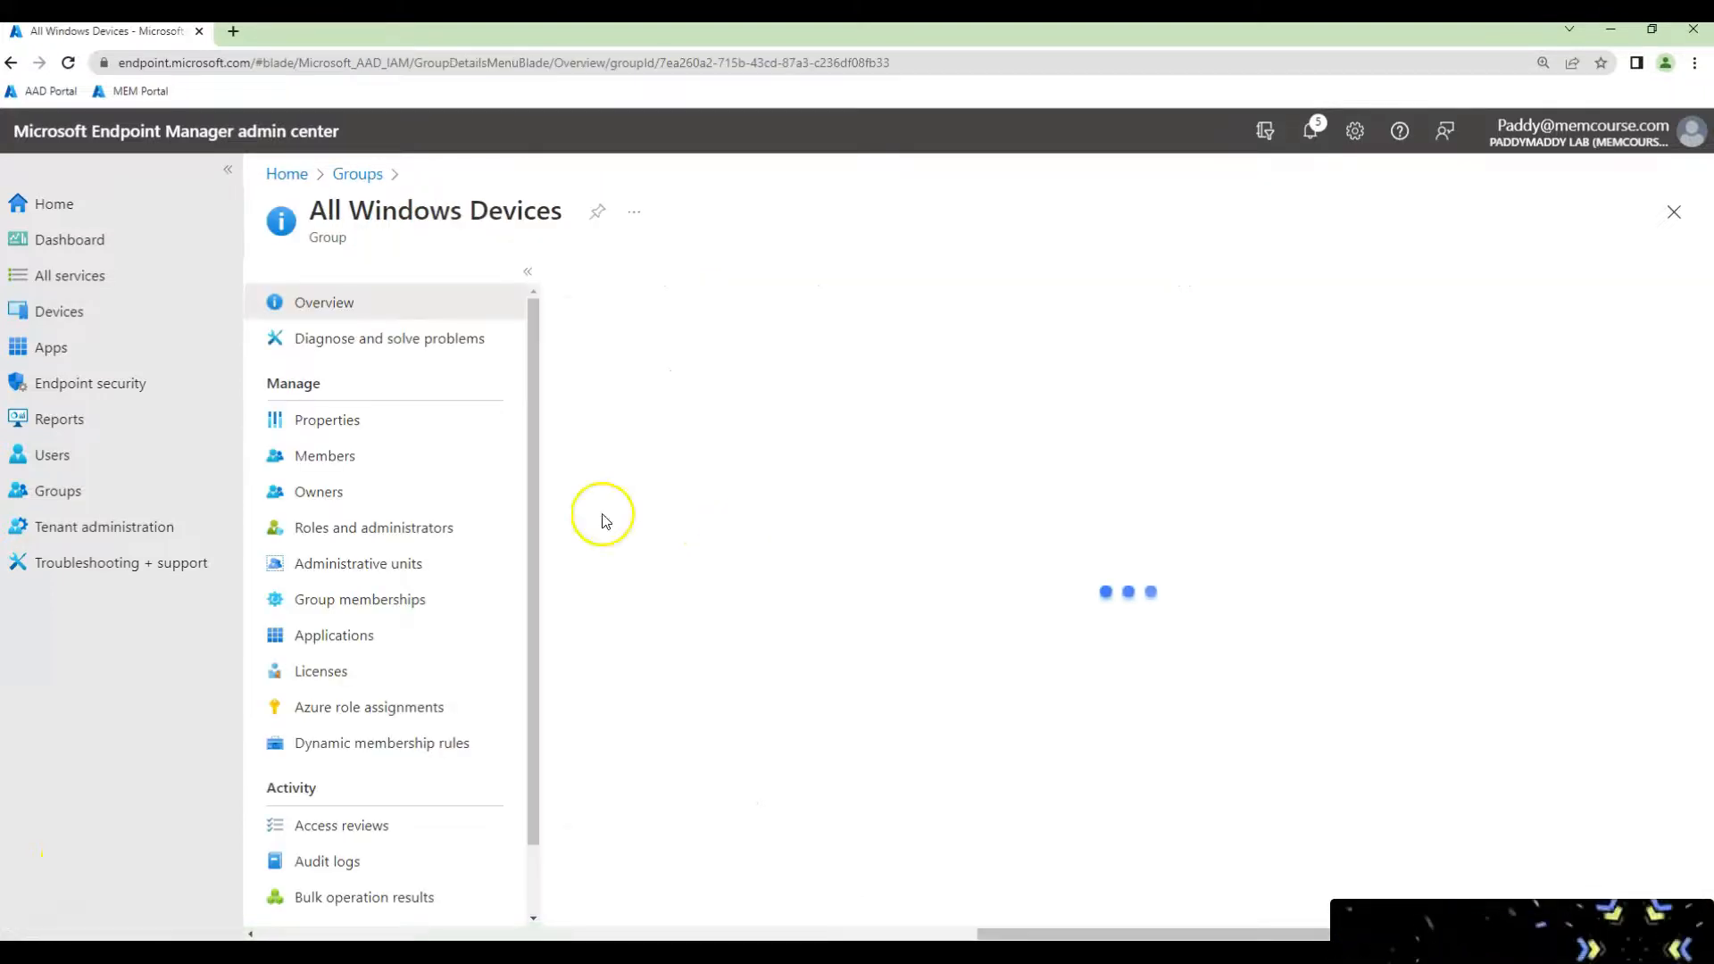
{"action": "left_click", "coordinate": [325, 456]}
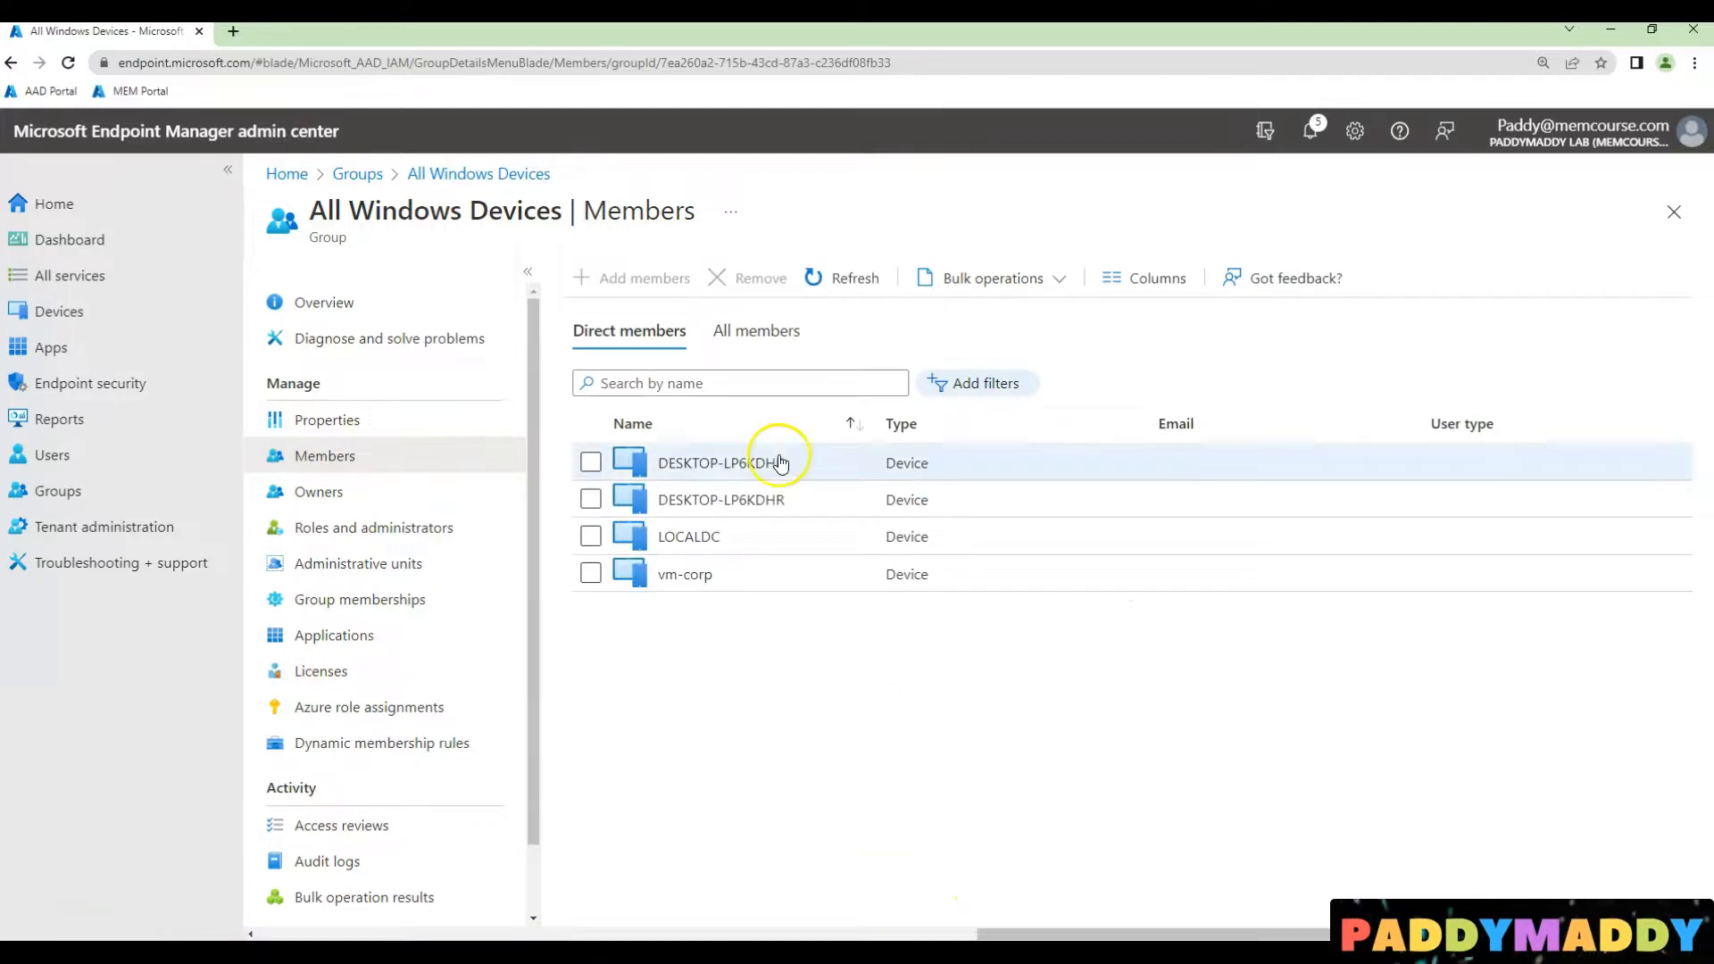
{"action": "mouse_move", "coordinate": [754, 666]}
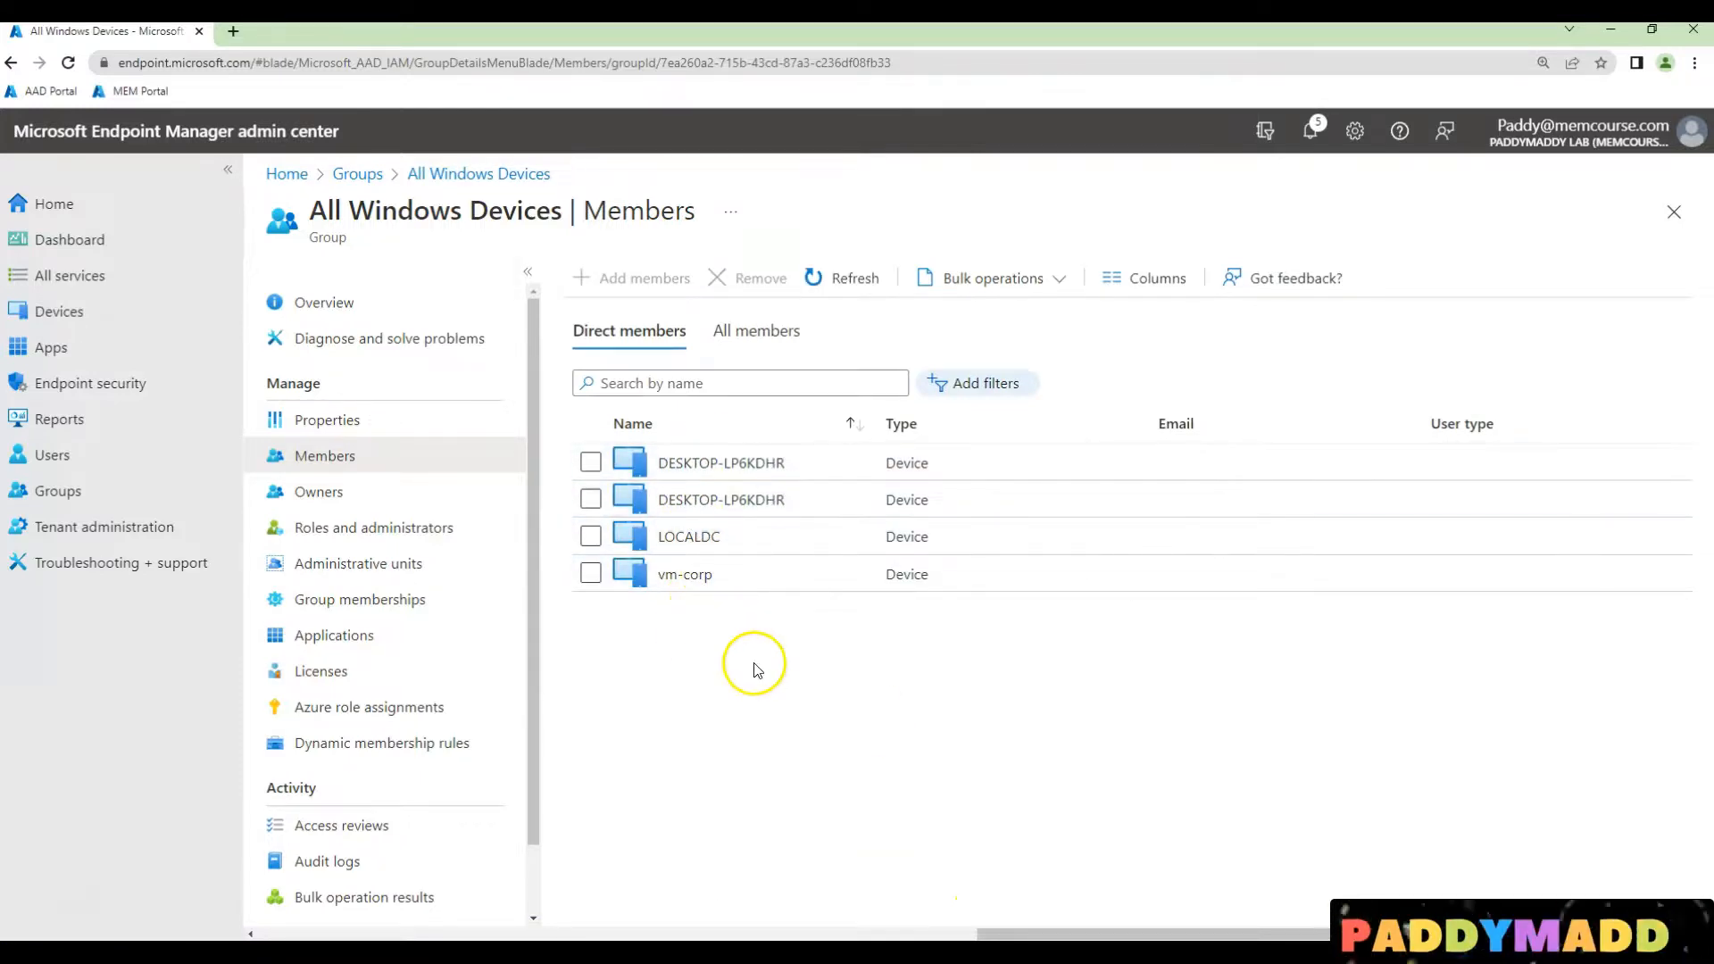
{"action": "left_click", "coordinate": [719, 462]}
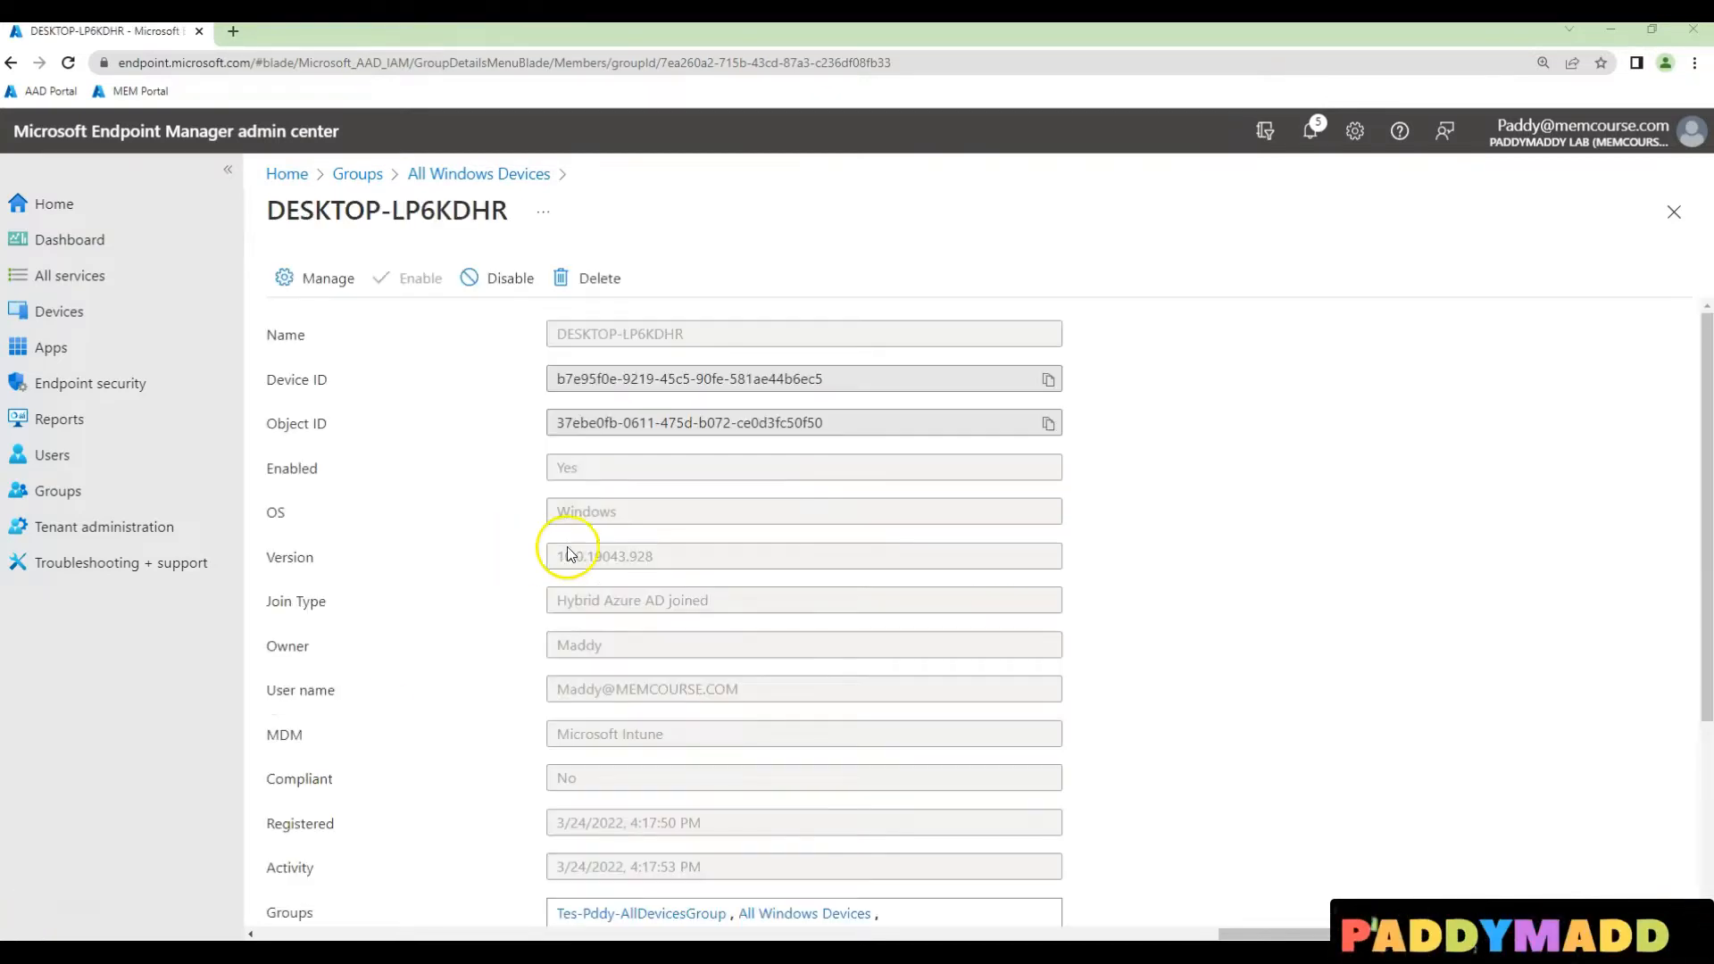
{"action": "double_click", "coordinate": [585, 511]}
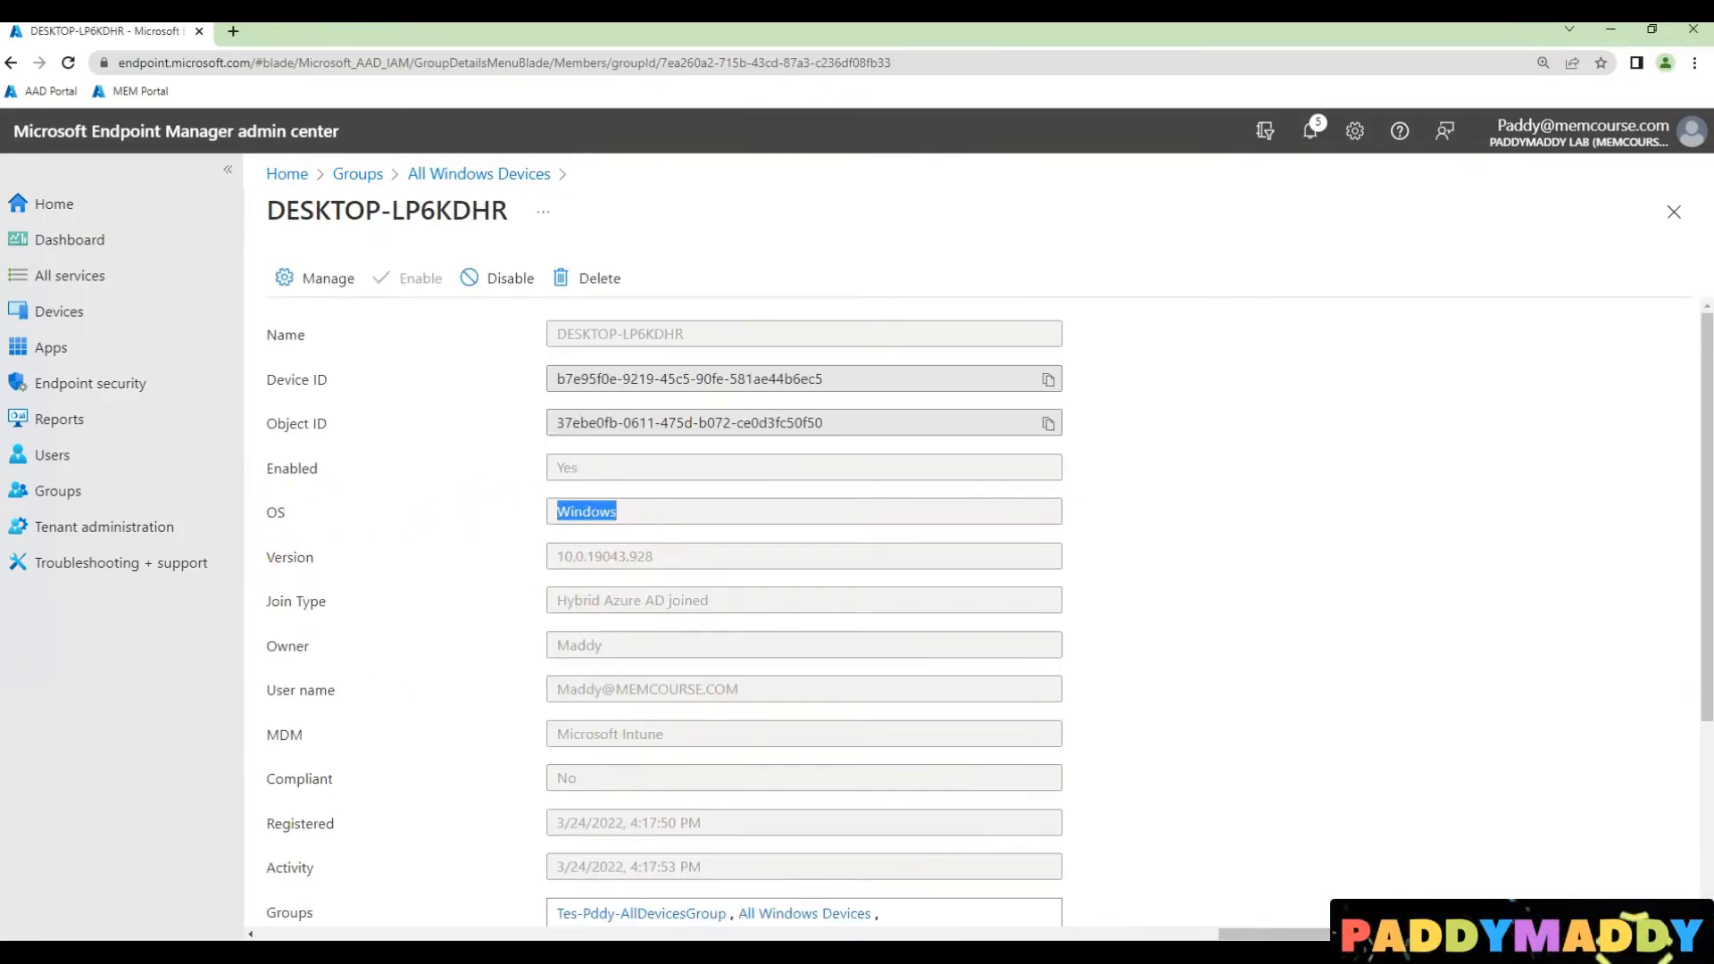